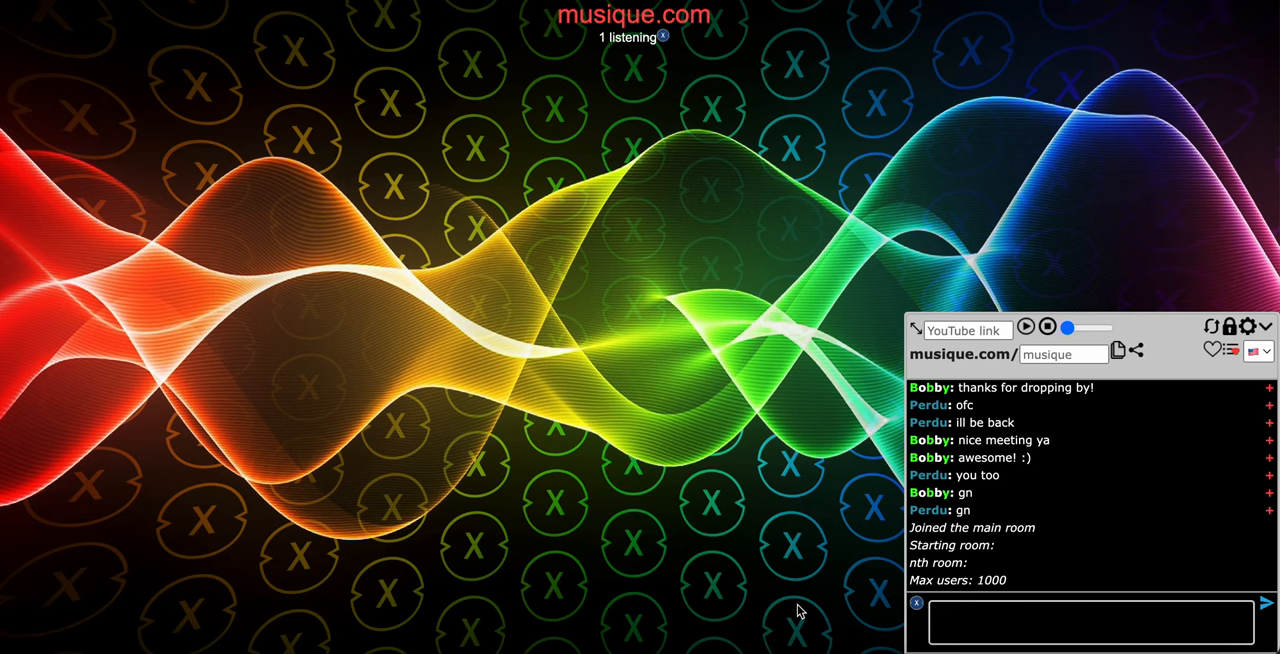
pyautogui.moveTo(997, 350)
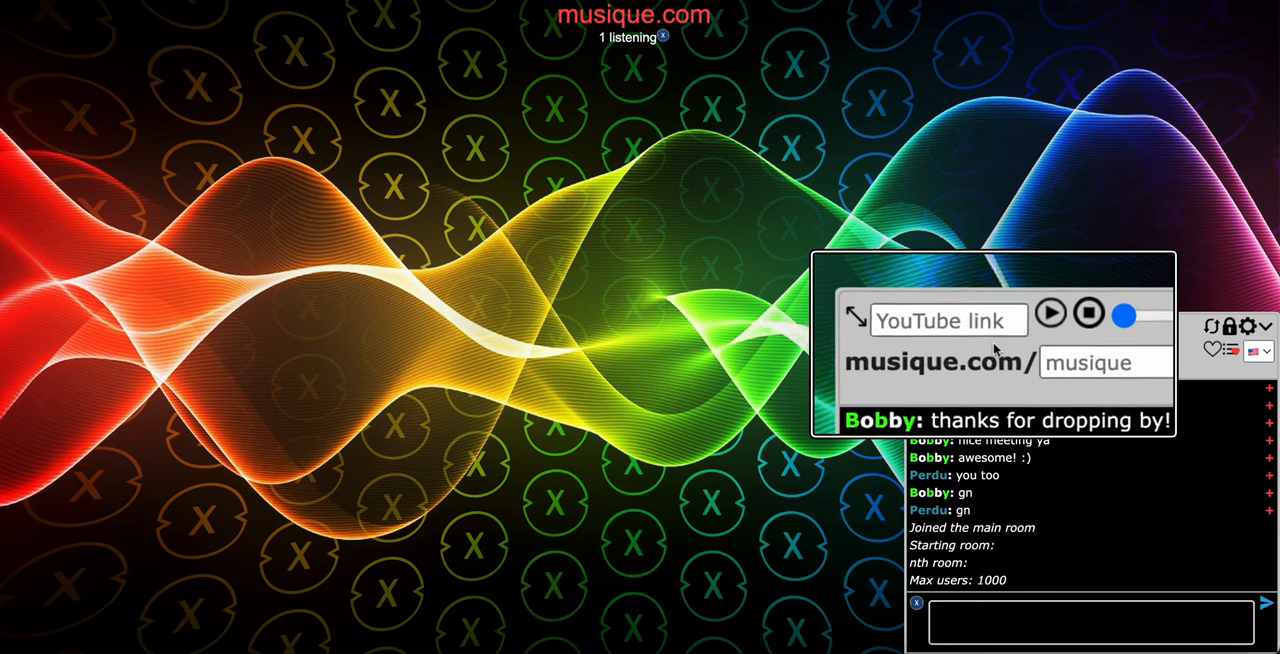
# Step: Play the Rick Astley video from the pasted YouTube URL in the main room, then stop it
pyautogui.write('https://www.y')
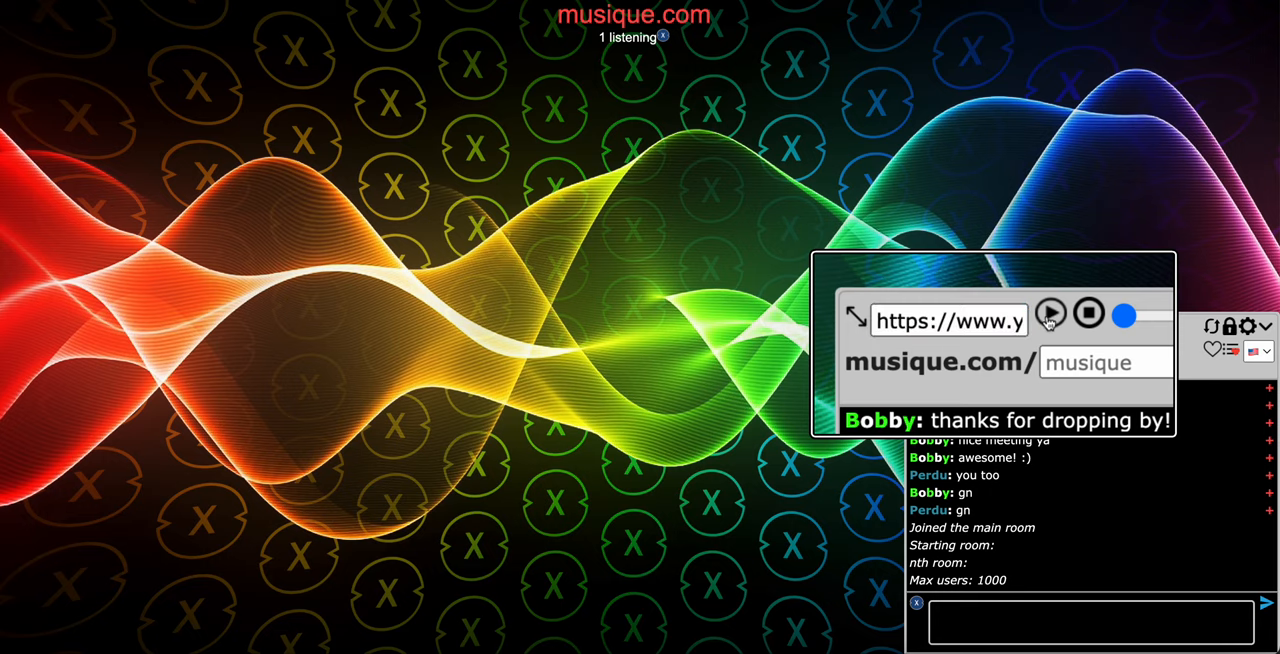
pyautogui.click(1050, 313)
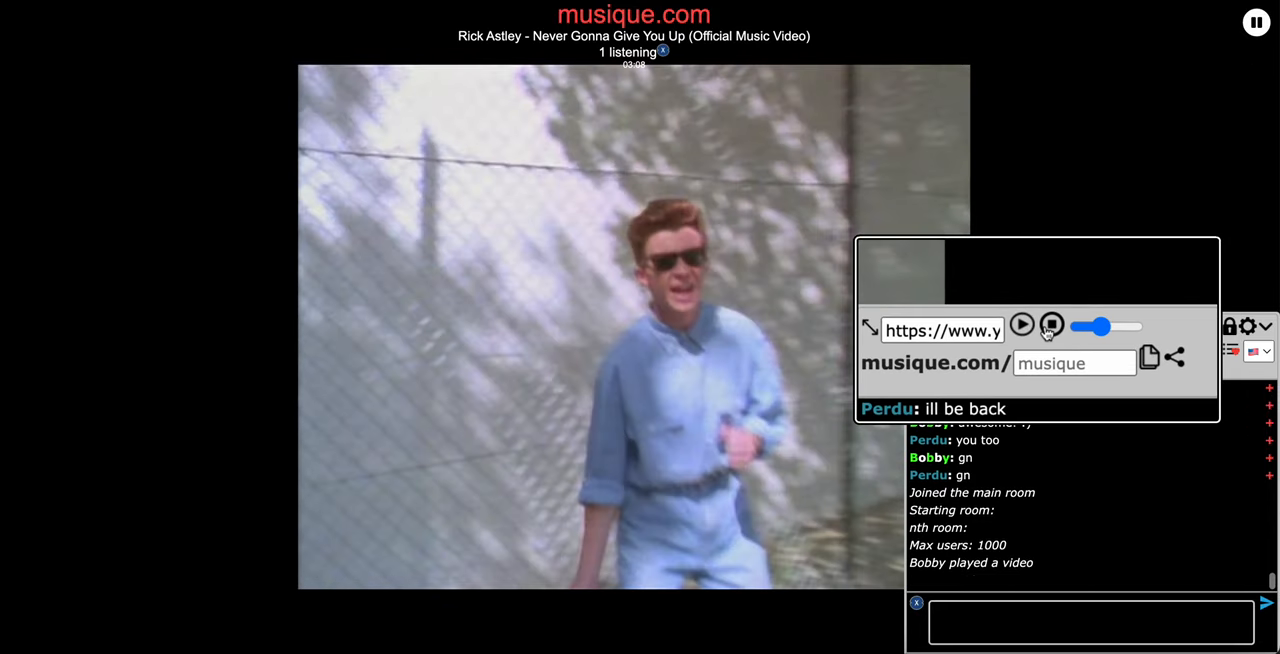
pyautogui.click(1051, 324)
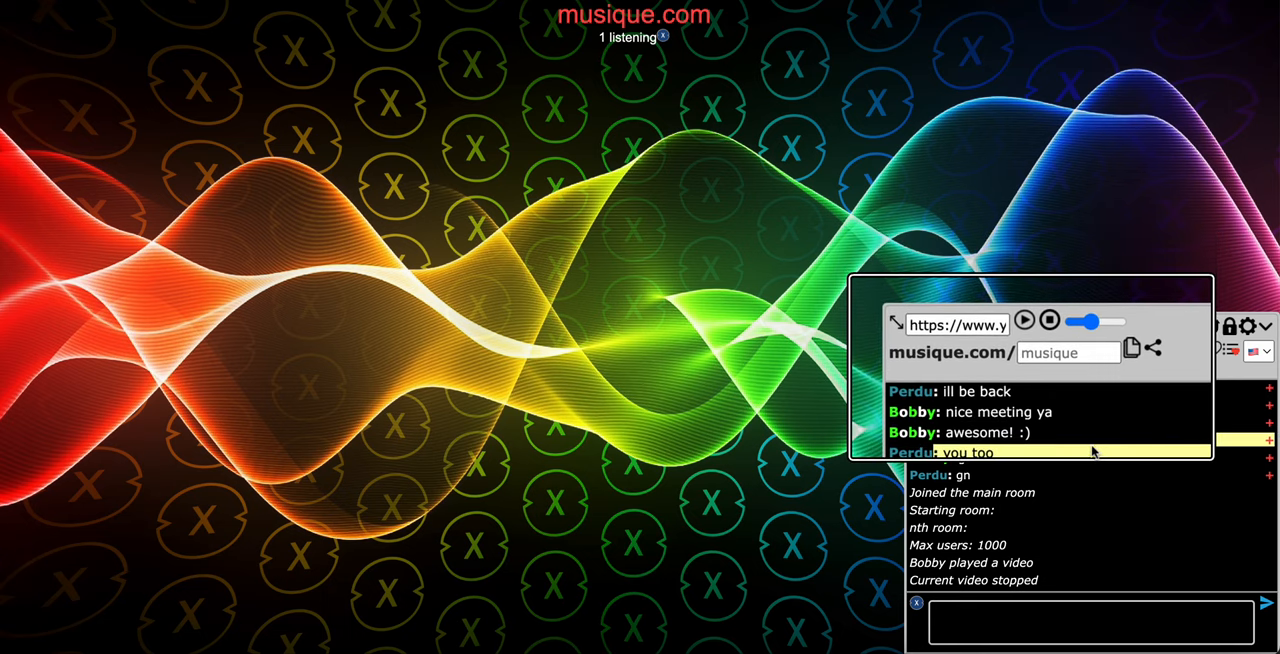
# Step: Join the room abcd, play the linked Rick Astley video there, then stop it
pyautogui.click(1068, 352)
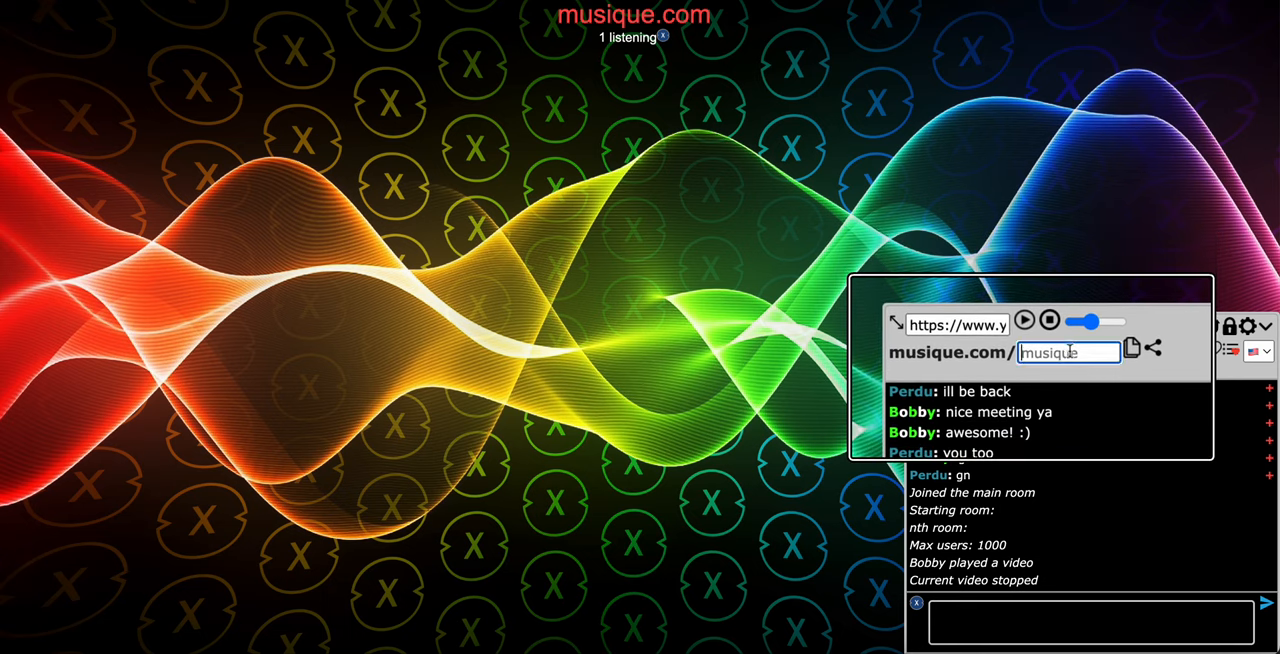
pyautogui.write('a')
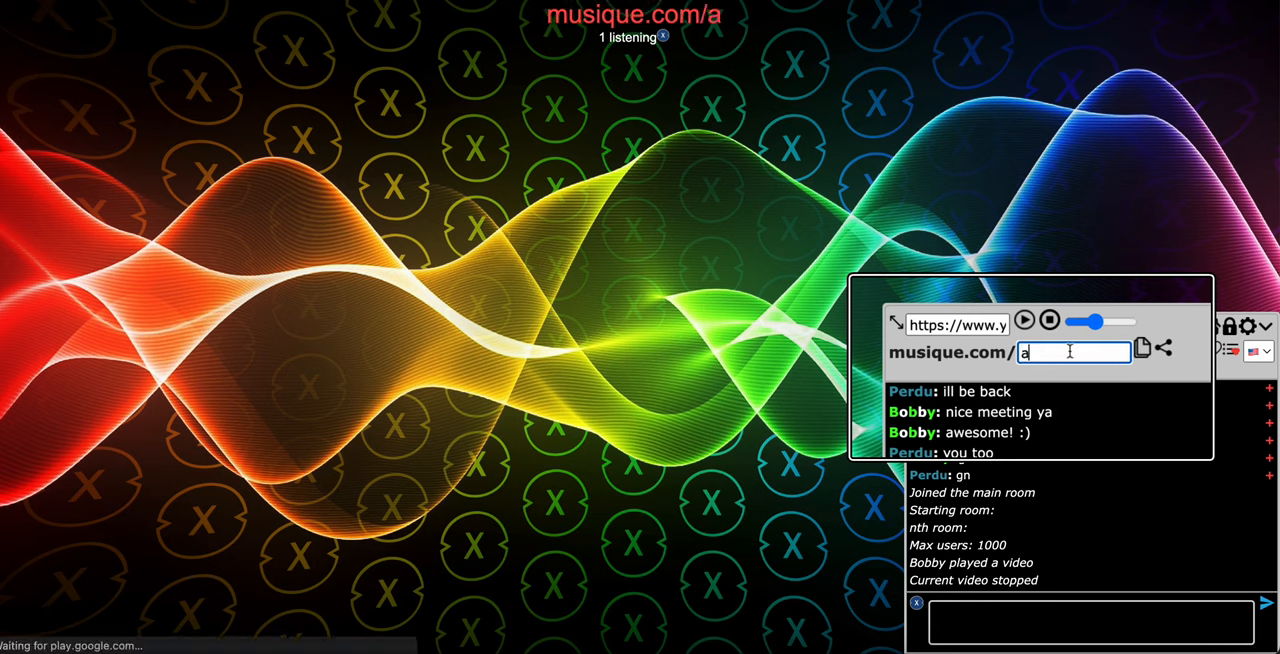
pyautogui.write('b')
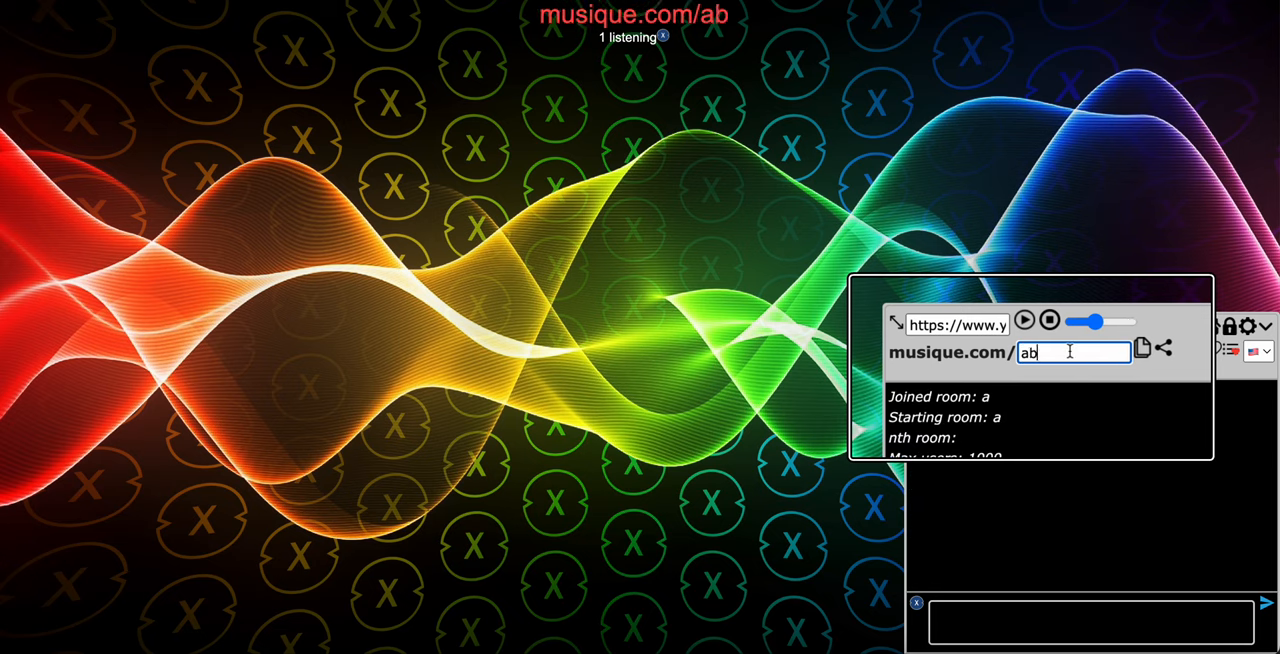
pyautogui.write('cd')
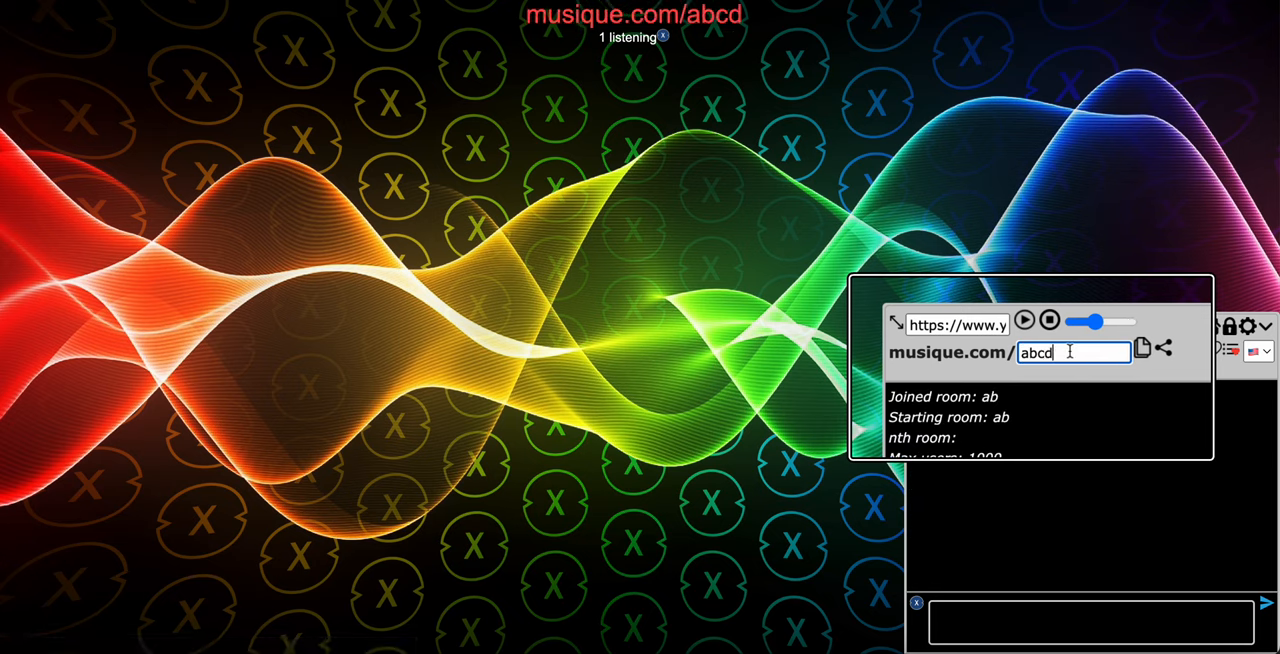
pyautogui.click(1024, 320)
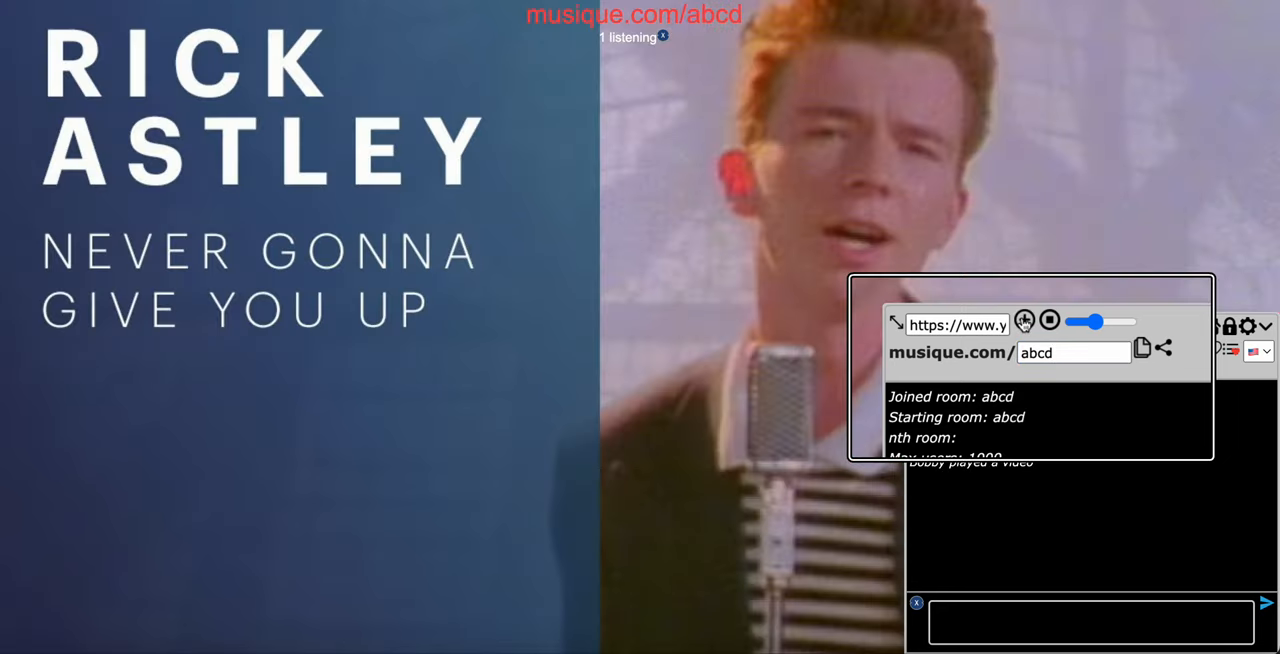
pyautogui.click(1050, 320)
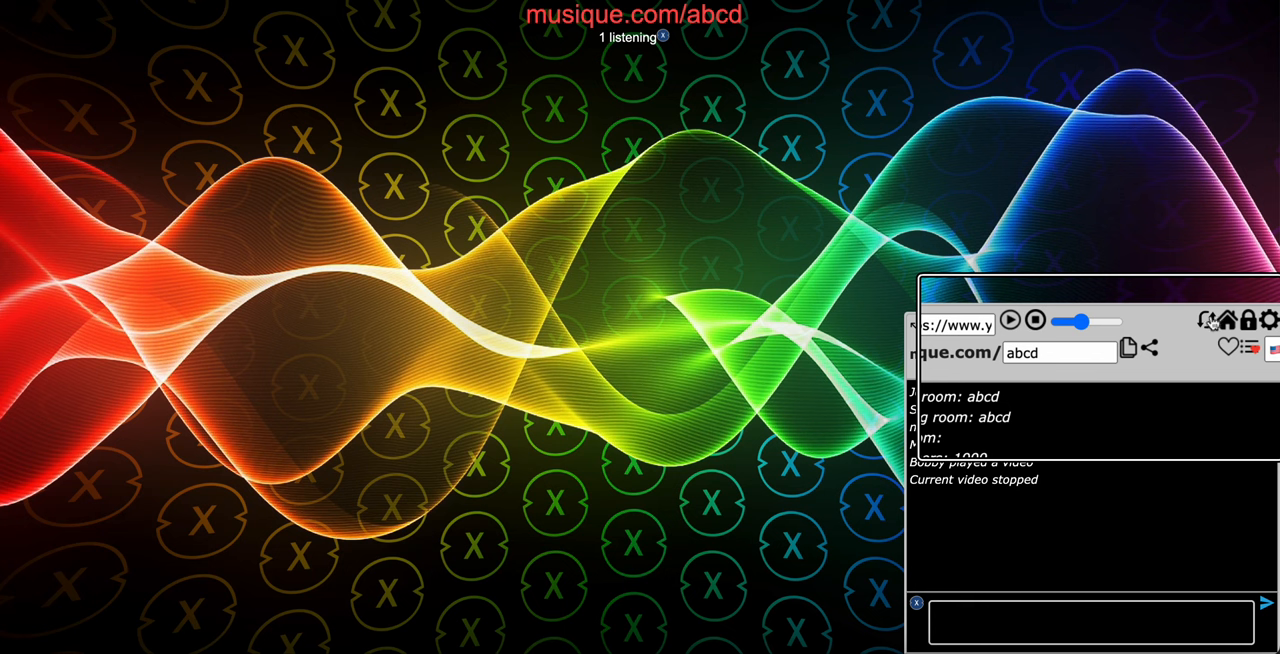
# Step: Create the private room aa1k1ed with a fresh empty chat log
pyautogui.click(1090, 618)
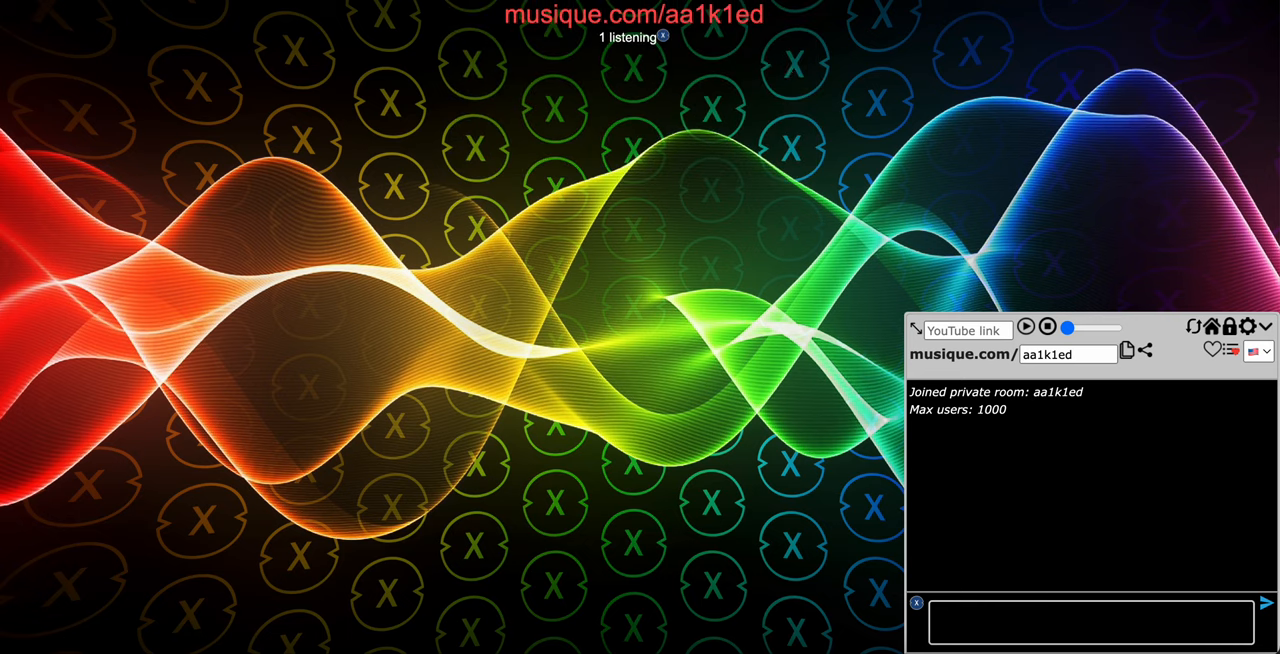
pyautogui.moveTo(782, 243)
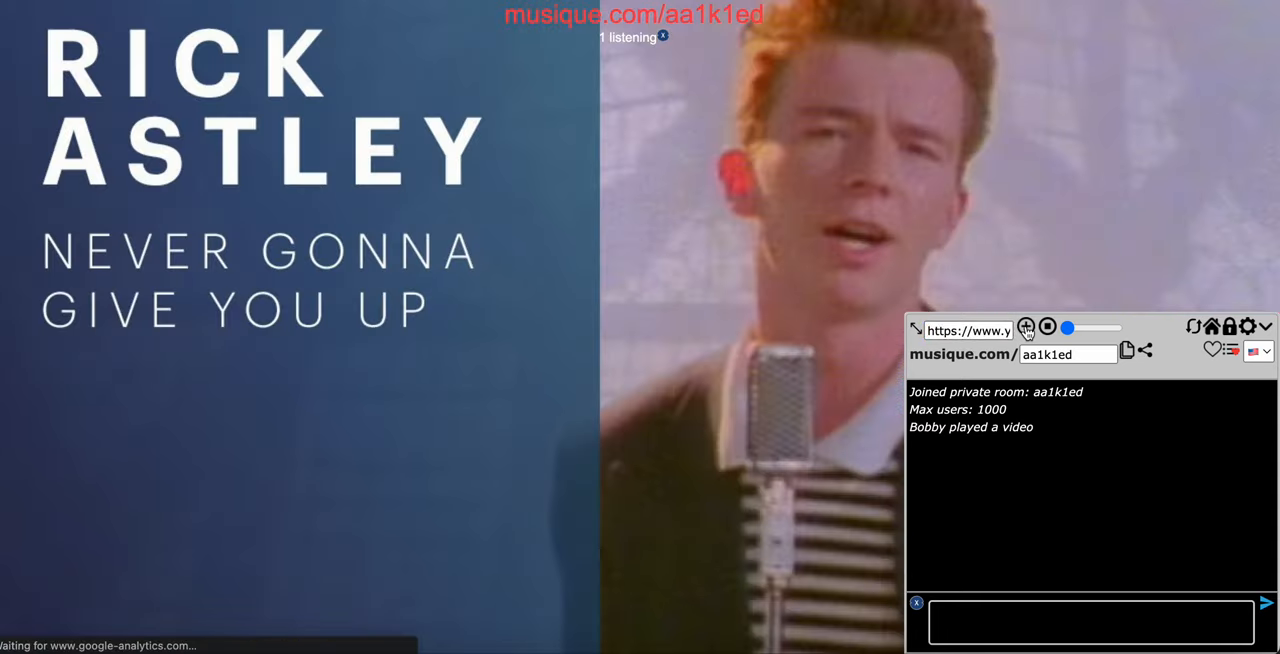
# Step: Post chat greetings such as 'hi there' in room aa1k1ed, then stop the video
pyautogui.click(1090, 620)
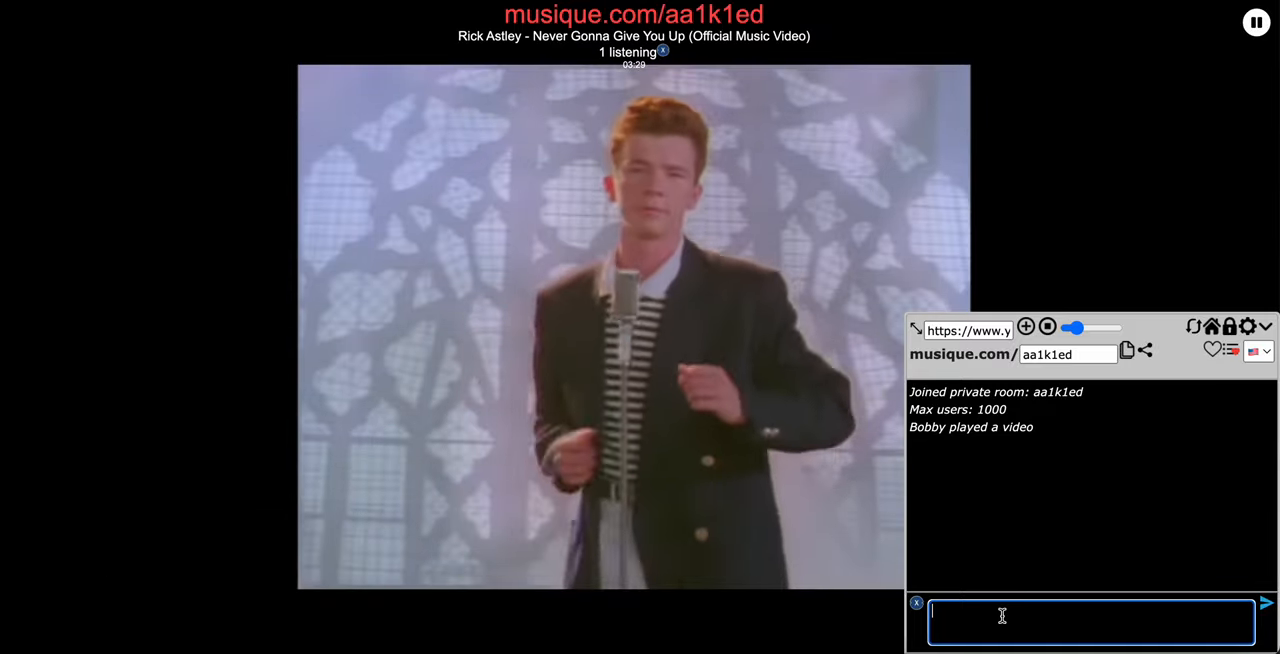
pyautogui.write('hi')
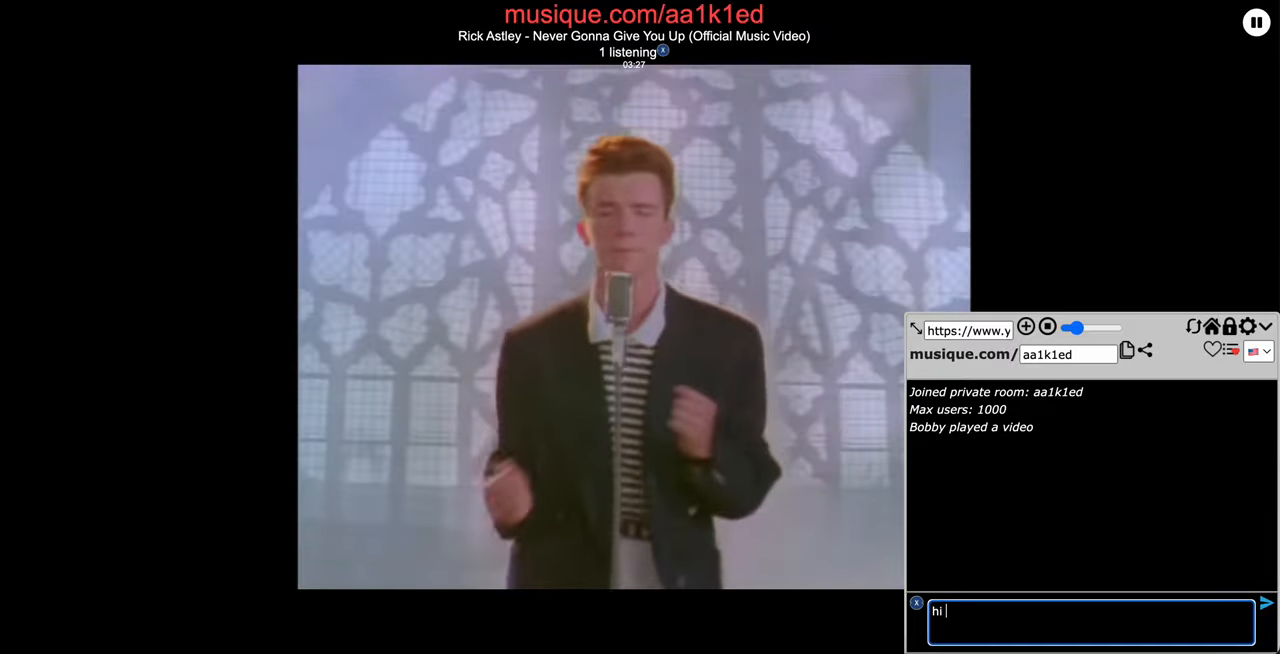
pyautogui.write('there')
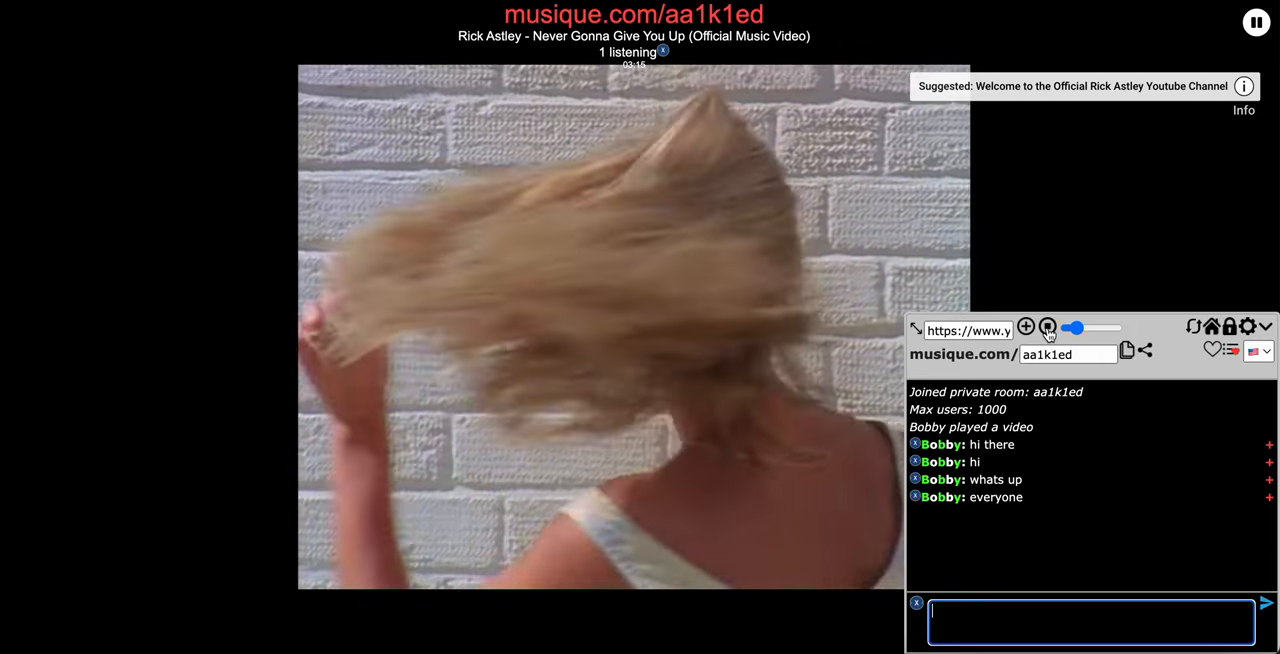
pyautogui.click(1047, 328)
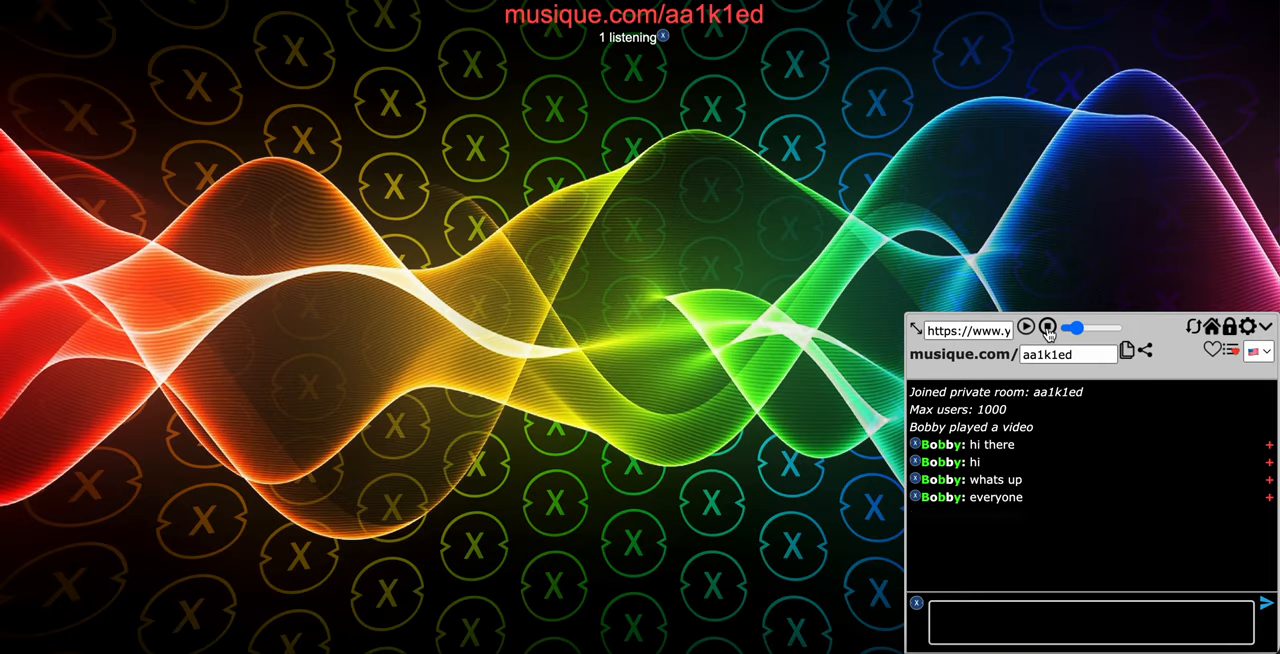